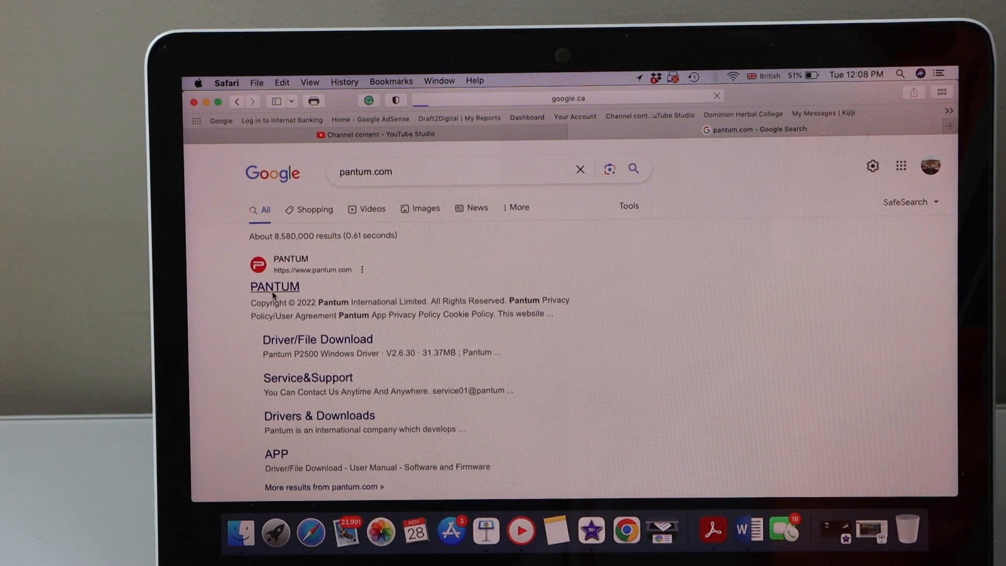
# - Open the official Pantum website and search it for M6559NW
pyautogui.click(274, 286)
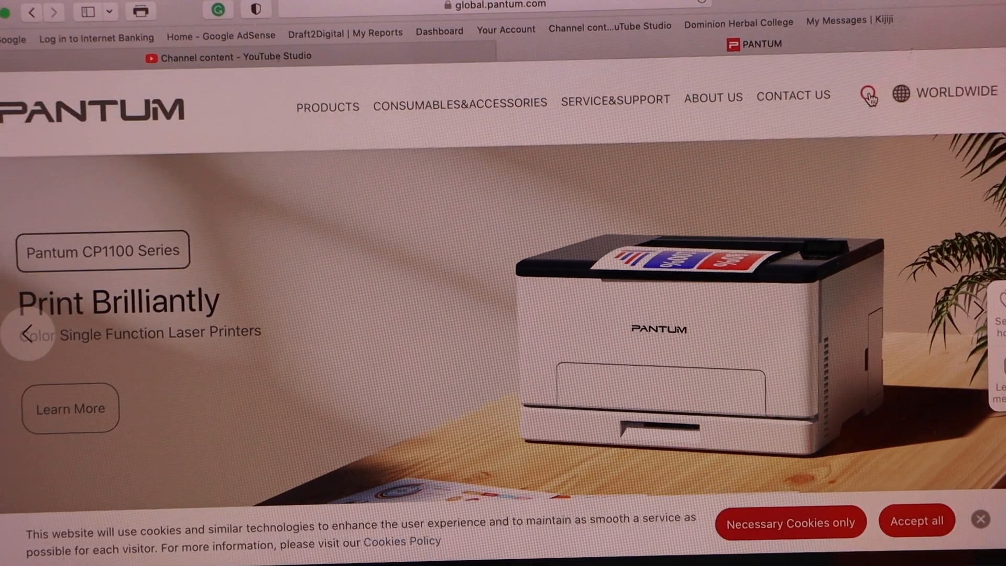
pyautogui.click(869, 94)
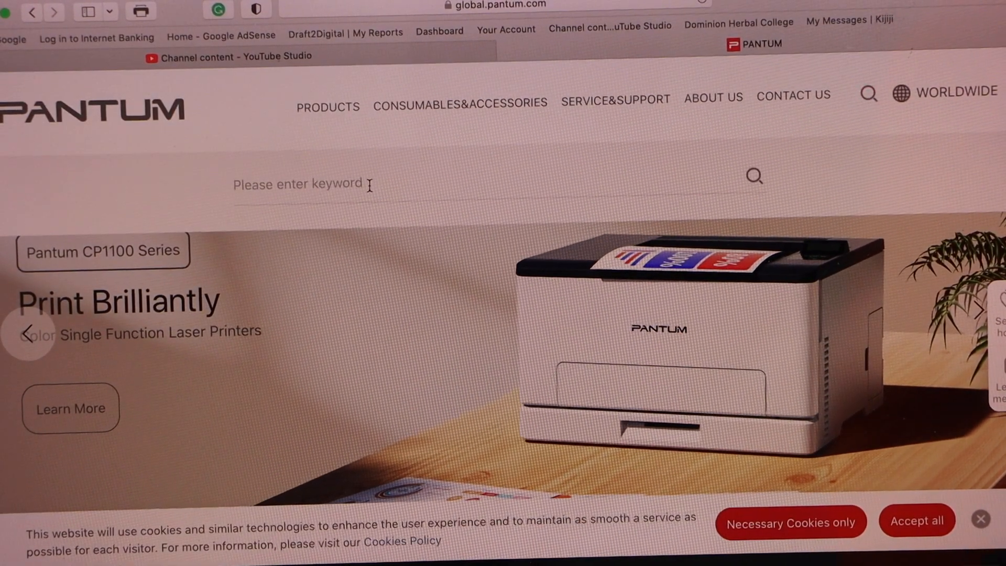
pyautogui.write('M')
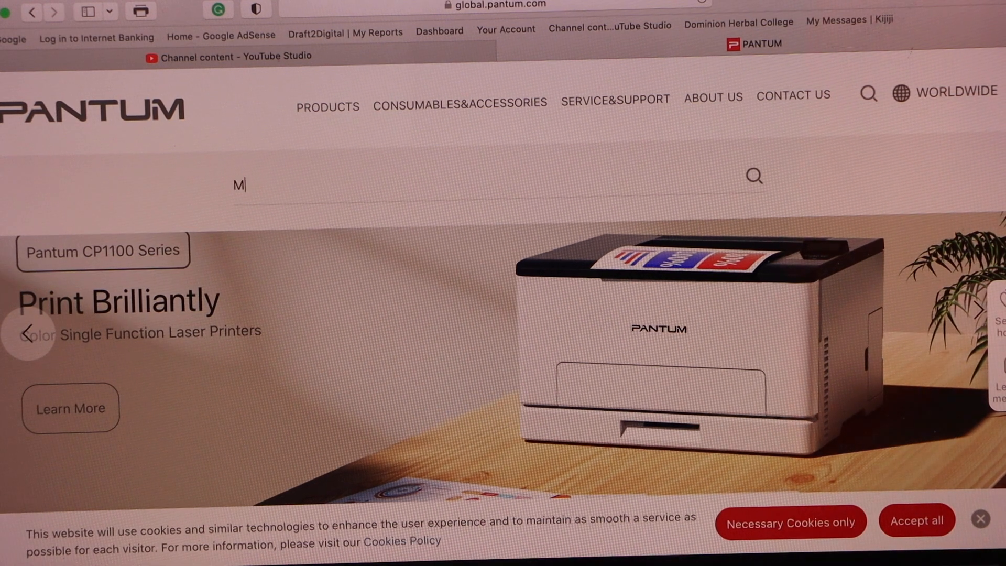
pyautogui.write('6559N')
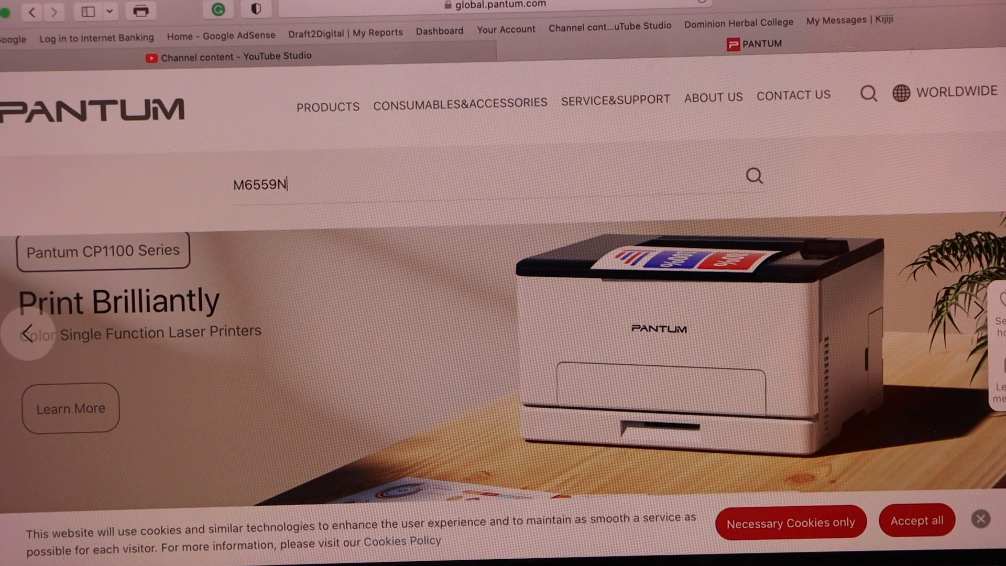
pyautogui.write('W')
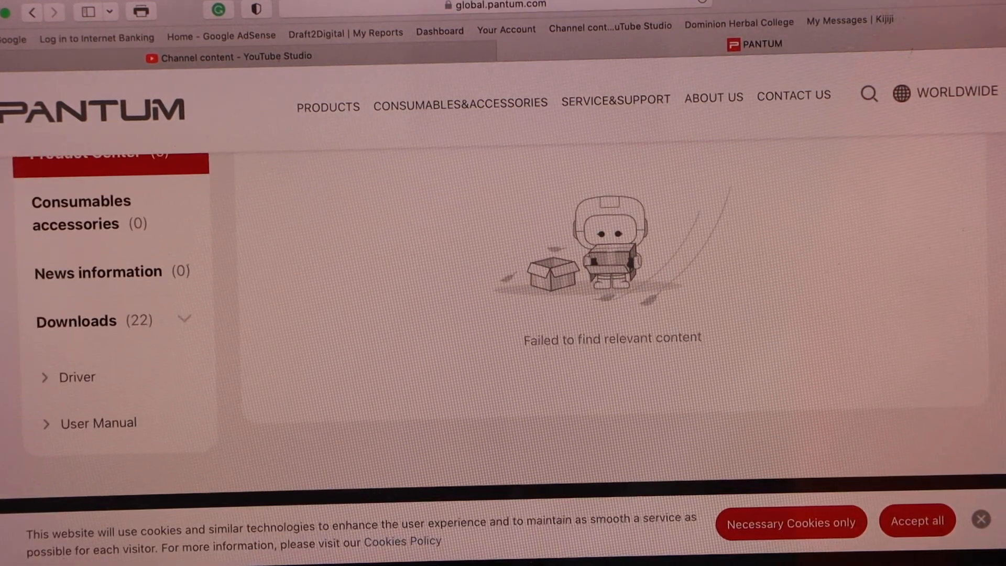
# - Download the Pantum M6559NW Mac Driver (V1.9.11), allowing downloads from the Pantum site
pyautogui.scroll(-3)
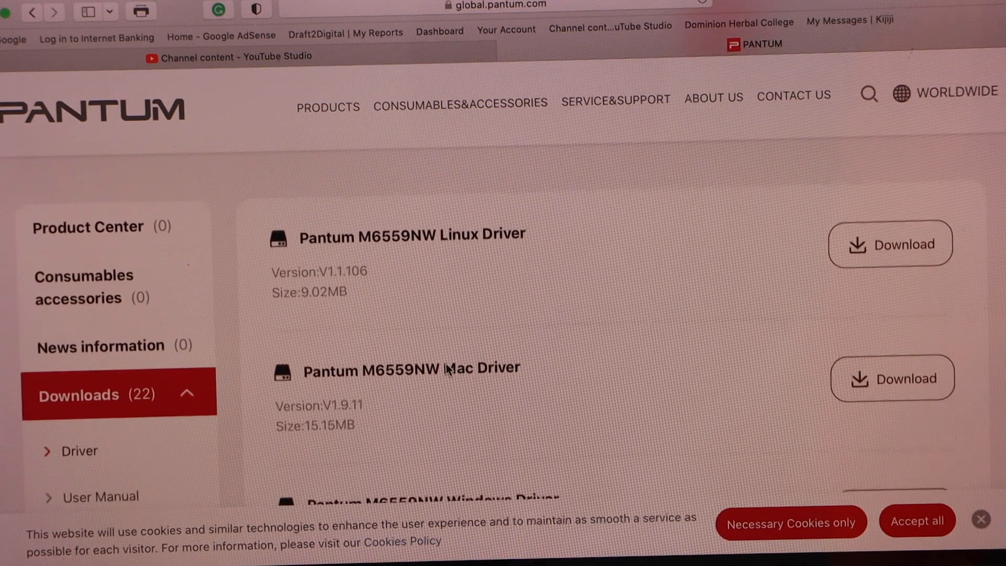
pyautogui.scroll(-3)
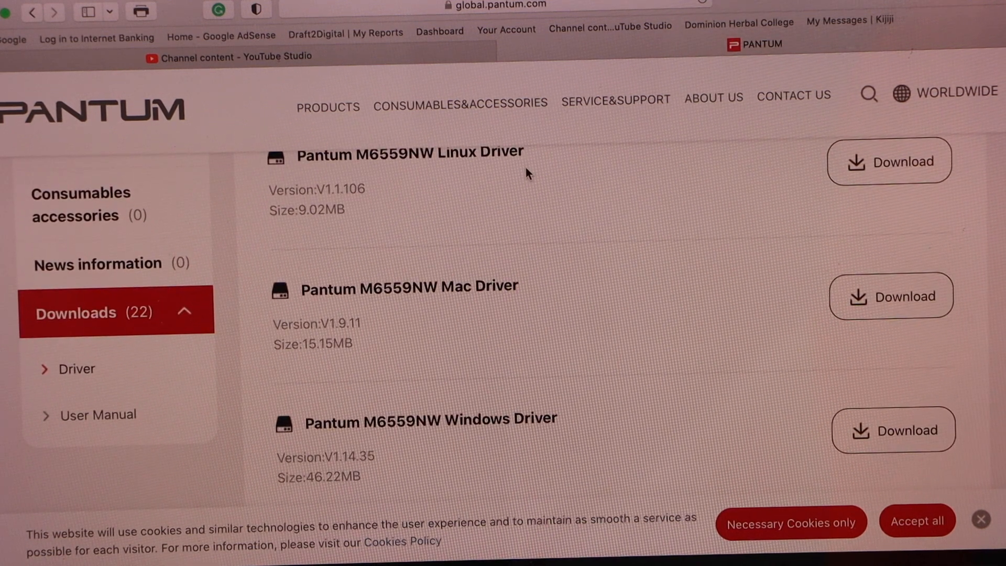
pyautogui.moveTo(536, 475)
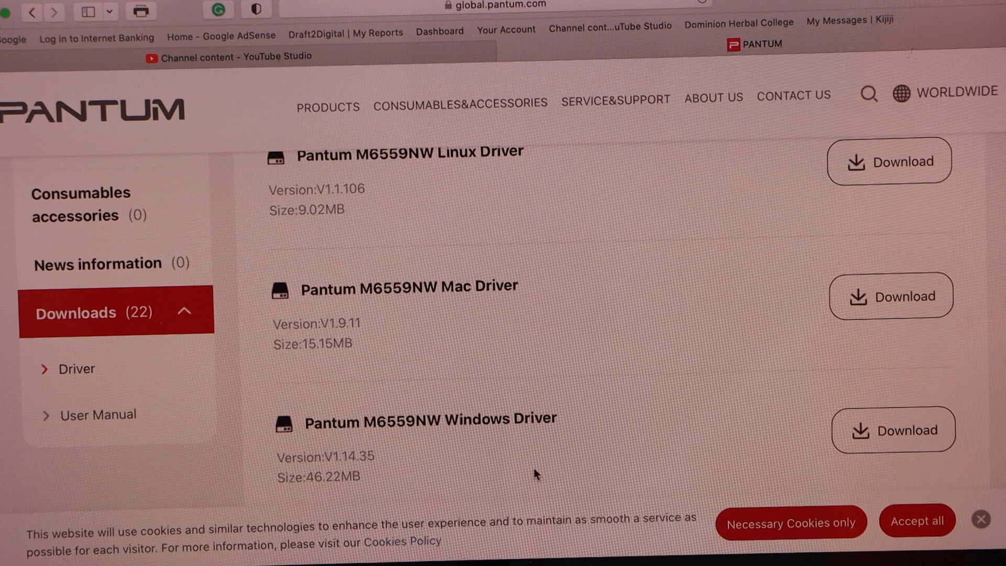
pyautogui.moveTo(508, 468)
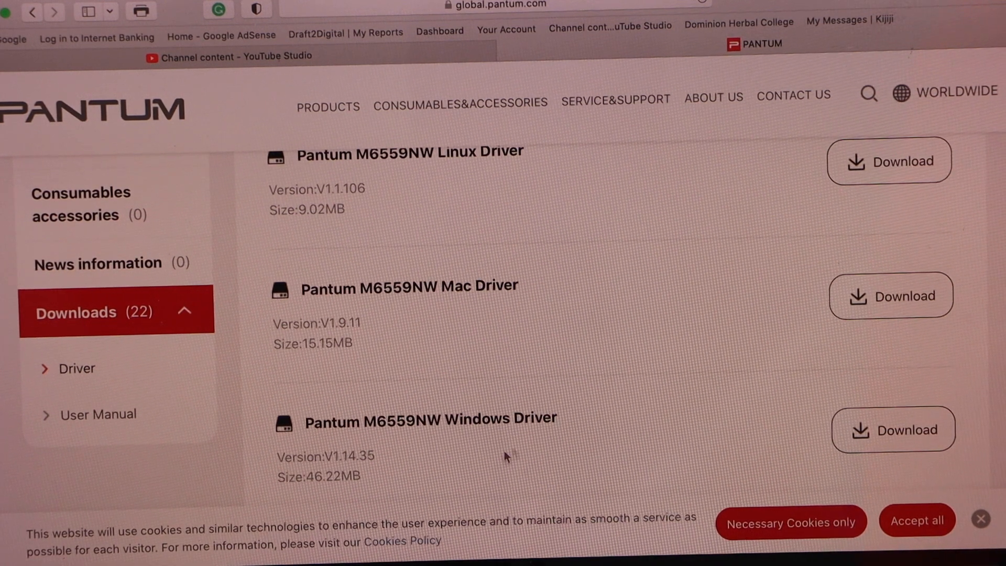
pyautogui.moveTo(666, 304)
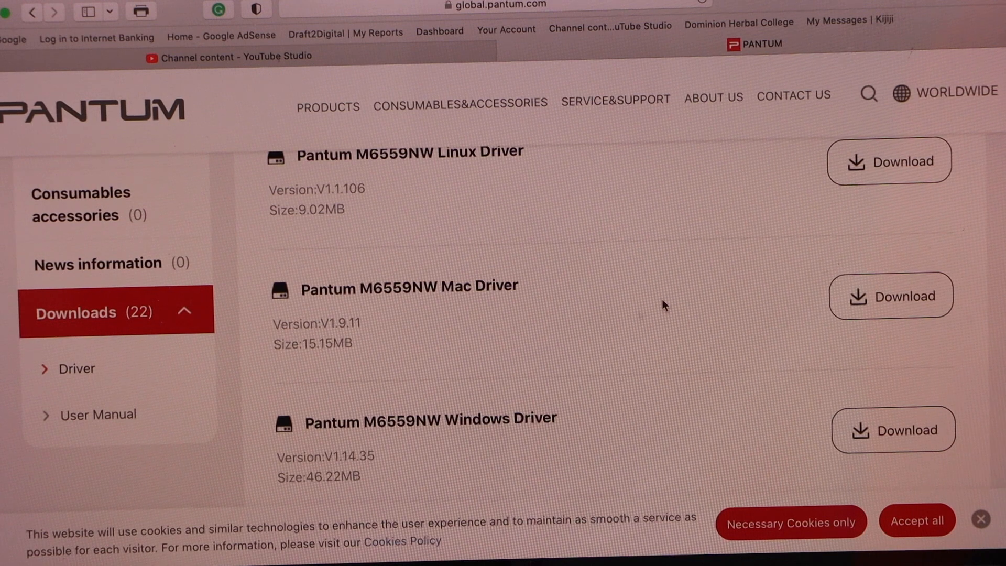
pyautogui.click(891, 296)
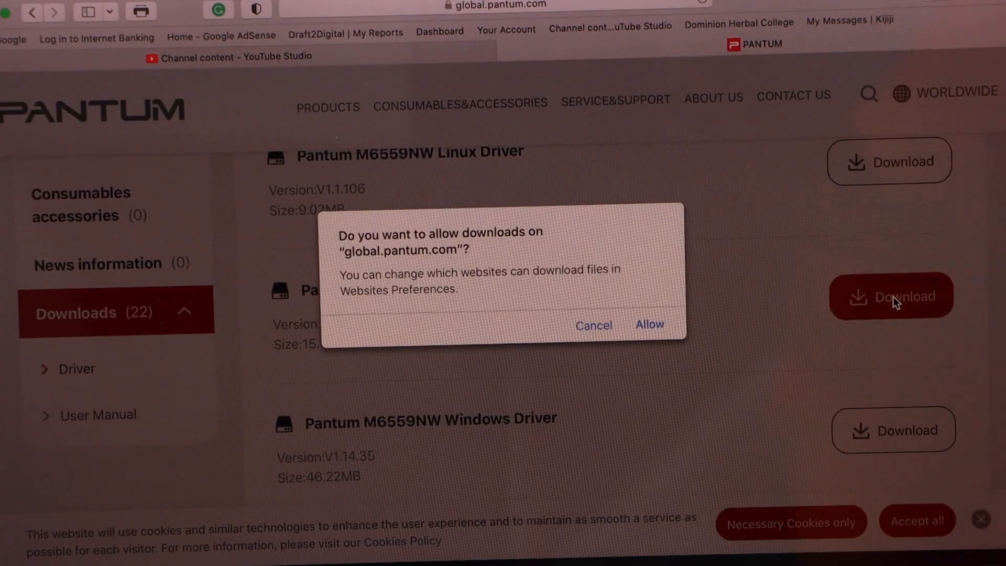
pyautogui.click(649, 324)
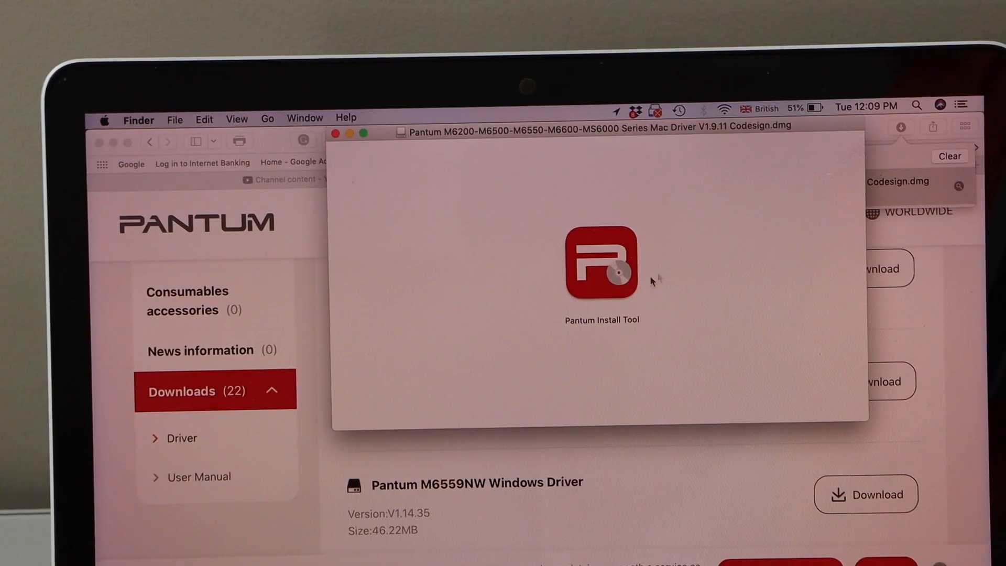
# - Launch Pantum Install Tool, confirm opening it, and agree to the license and privacy policy
pyautogui.doubleClick(602, 276)
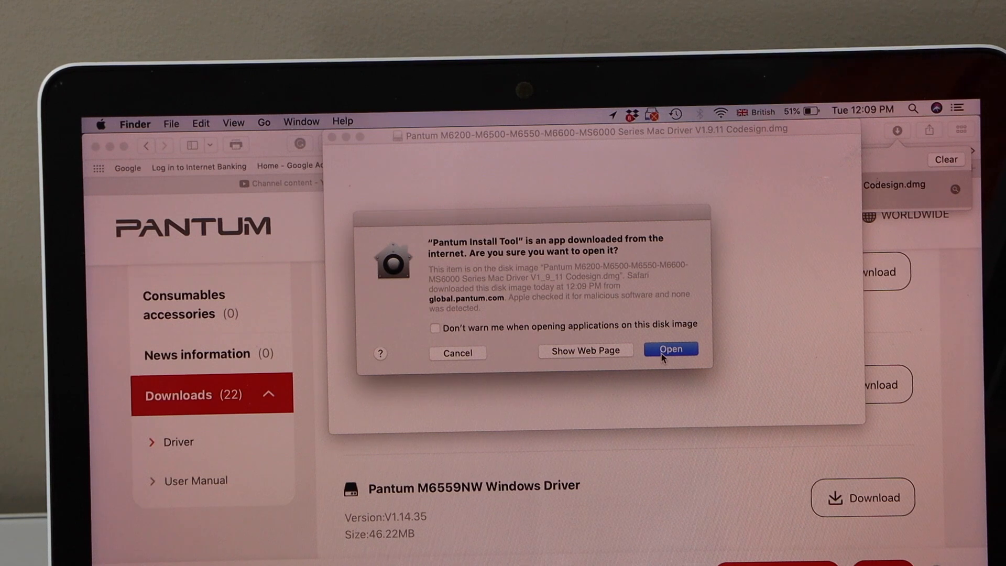
pyautogui.click(671, 349)
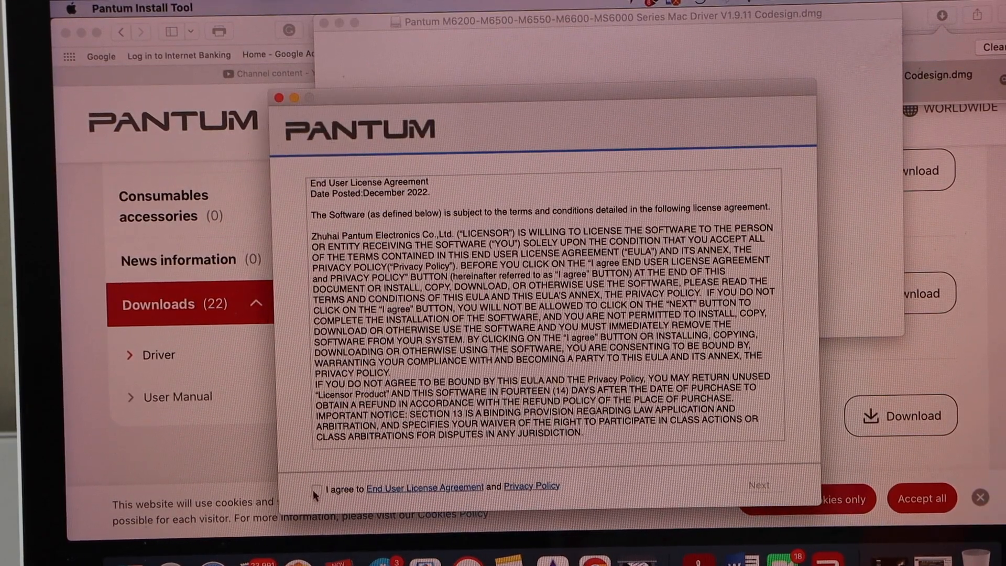
pyautogui.click(317, 487)
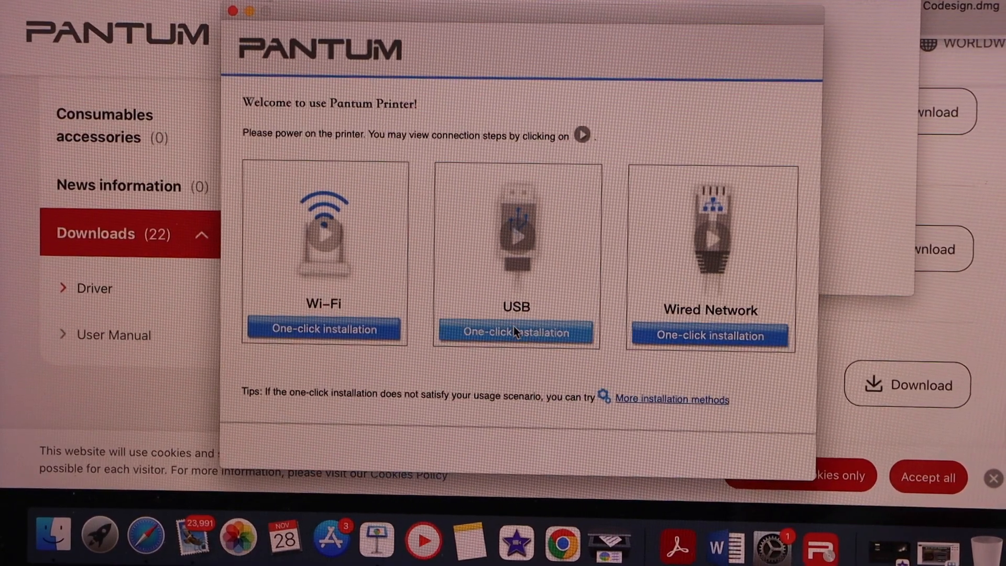
# - Run the USB one-click driver installation and print a test page
pyautogui.click(516, 333)
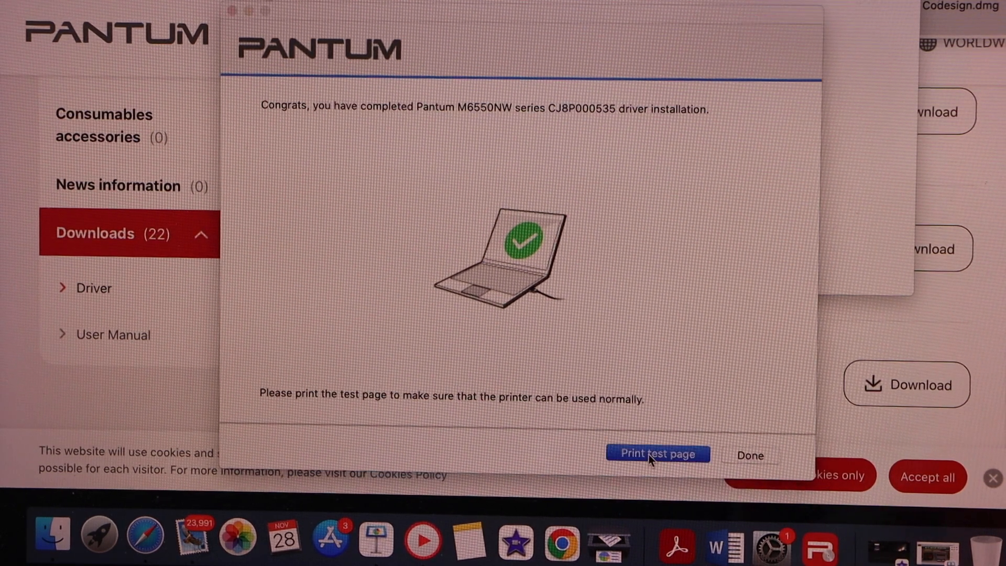
pyautogui.click(658, 453)
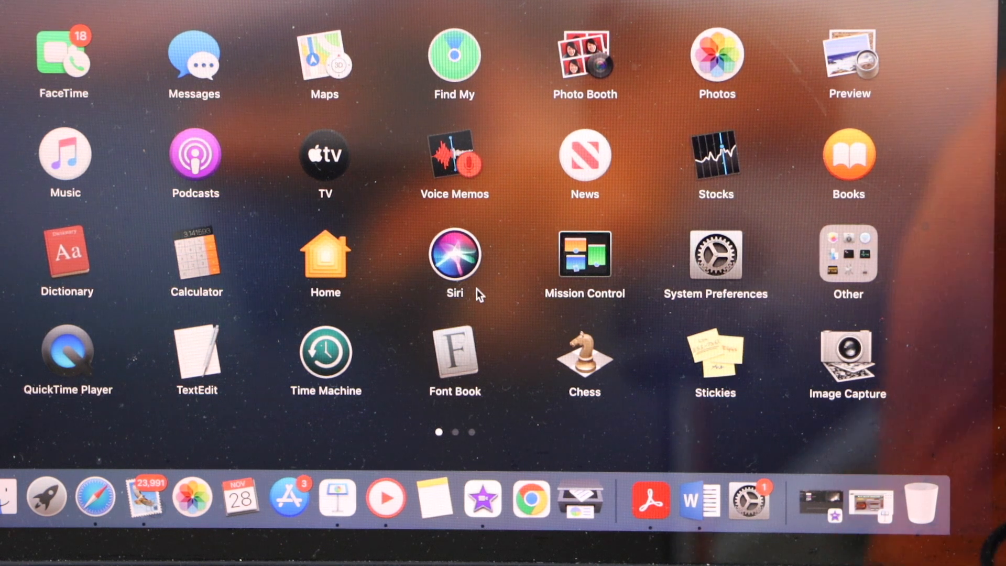
pyautogui.moveTo(715, 264)
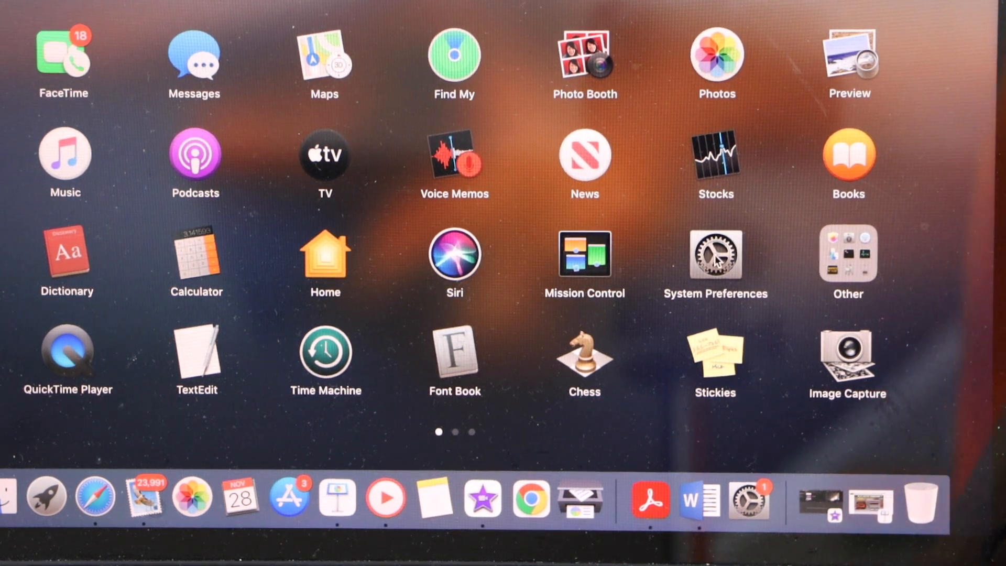
# - Open Printers & Scanners in System Preferences
pyautogui.click(716, 257)
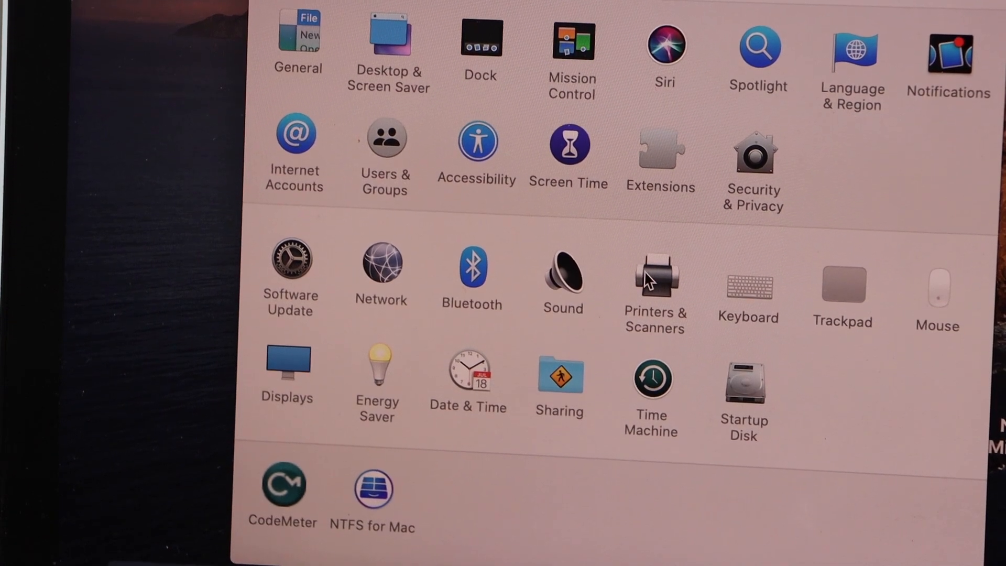
pyautogui.click(655, 283)
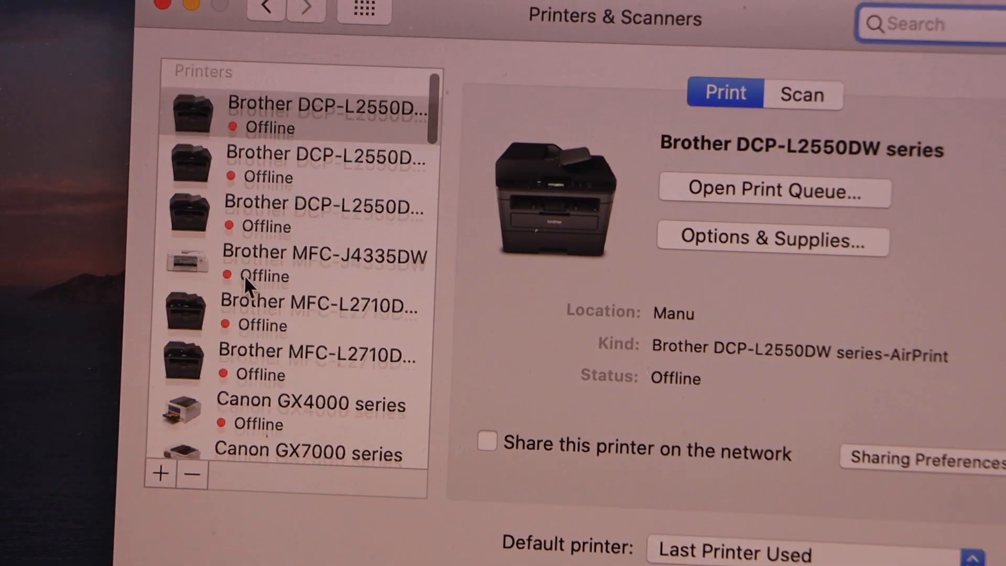
pyautogui.scroll(-3)
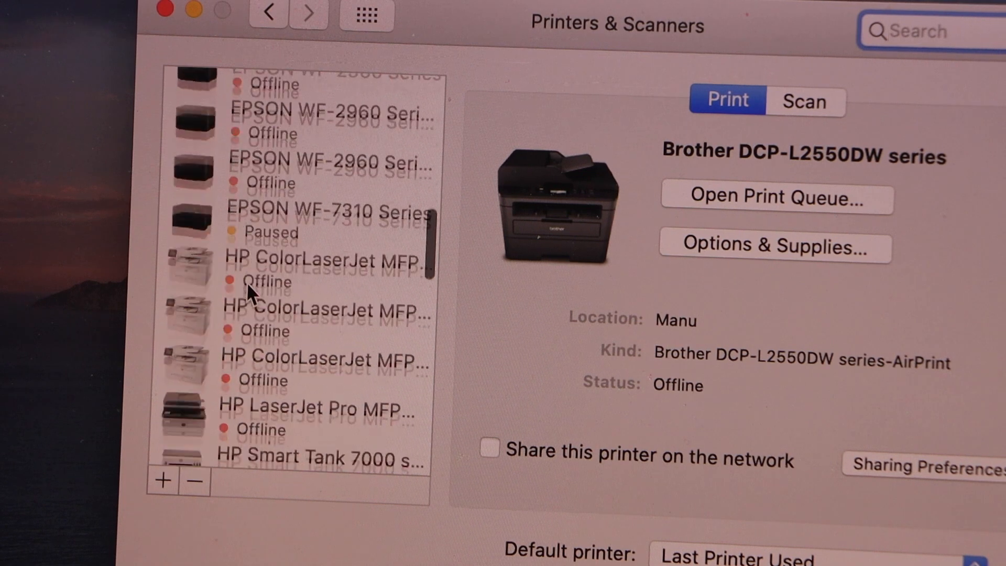
pyautogui.scroll(-3)
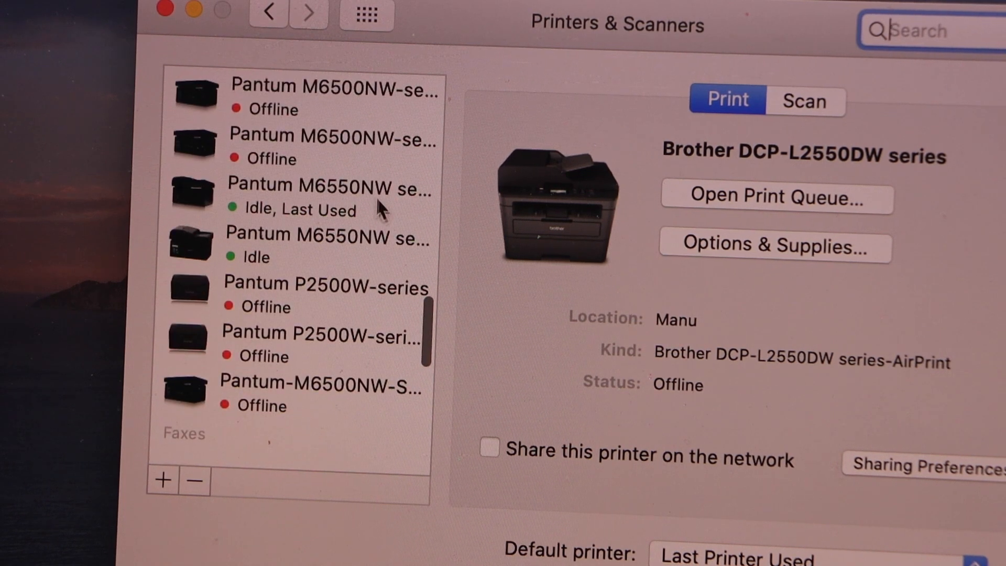
# - Select the idle Pantum M6550NW series printer and open its Scanner from the Scan tab
pyautogui.click(321, 189)
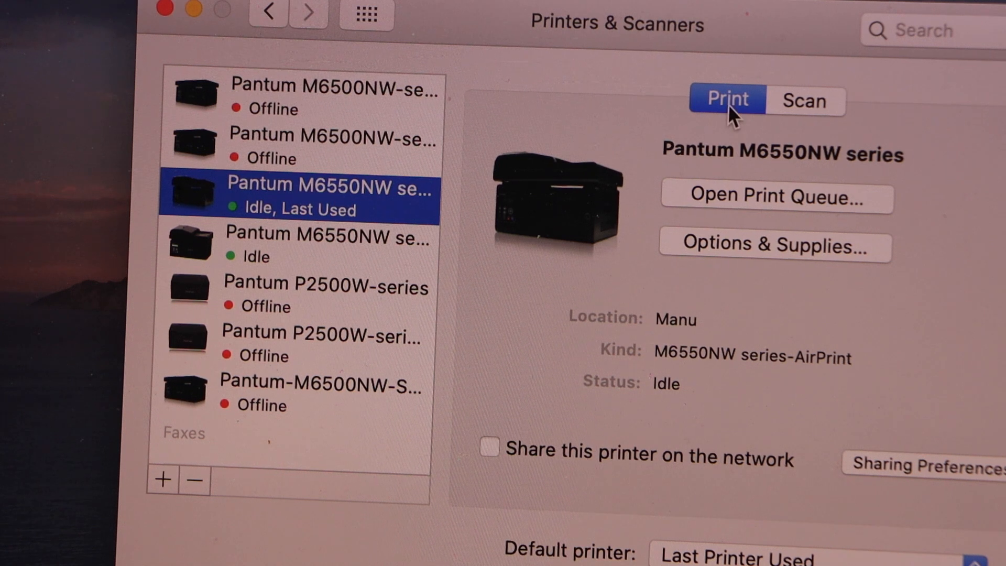
pyautogui.click(805, 100)
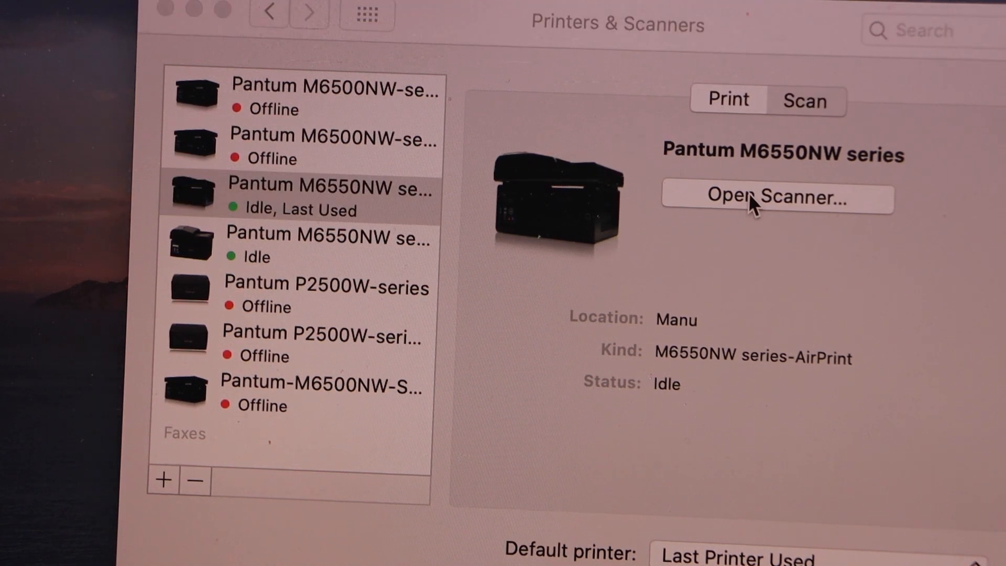
pyautogui.click(753, 198)
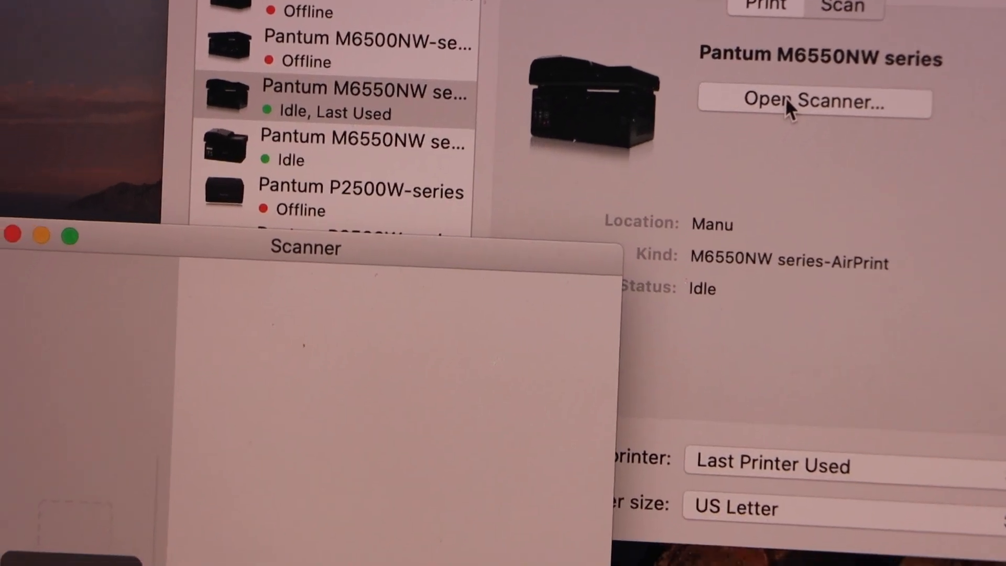
pyautogui.click(798, 104)
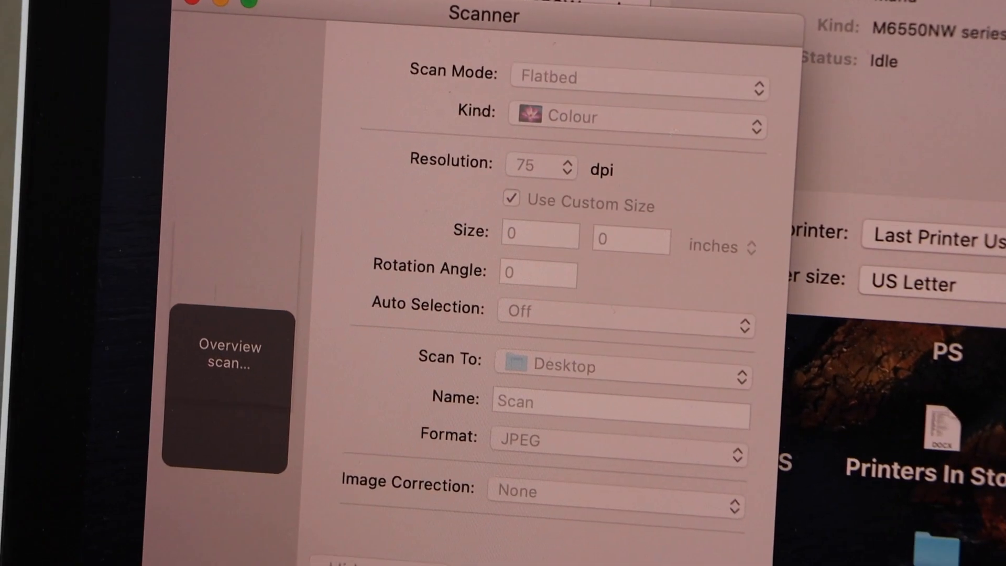